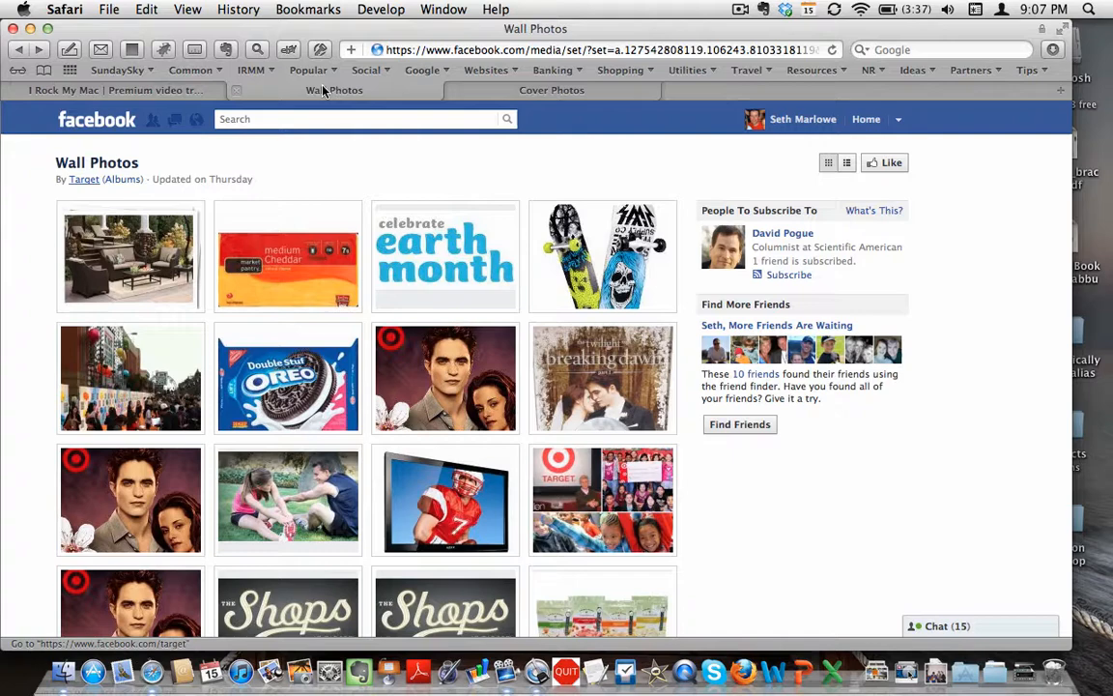
mouse_move(445, 499)
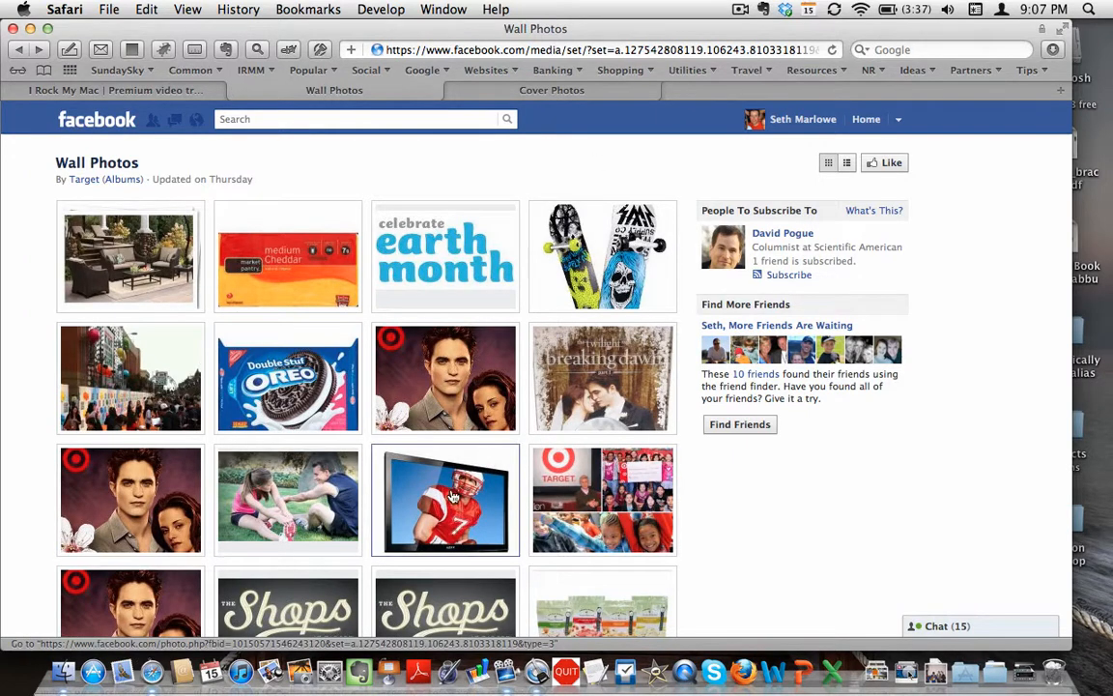
Open the football-player TV photo from Target's Wall Photos album in the photo viewer.
left_click(445, 499)
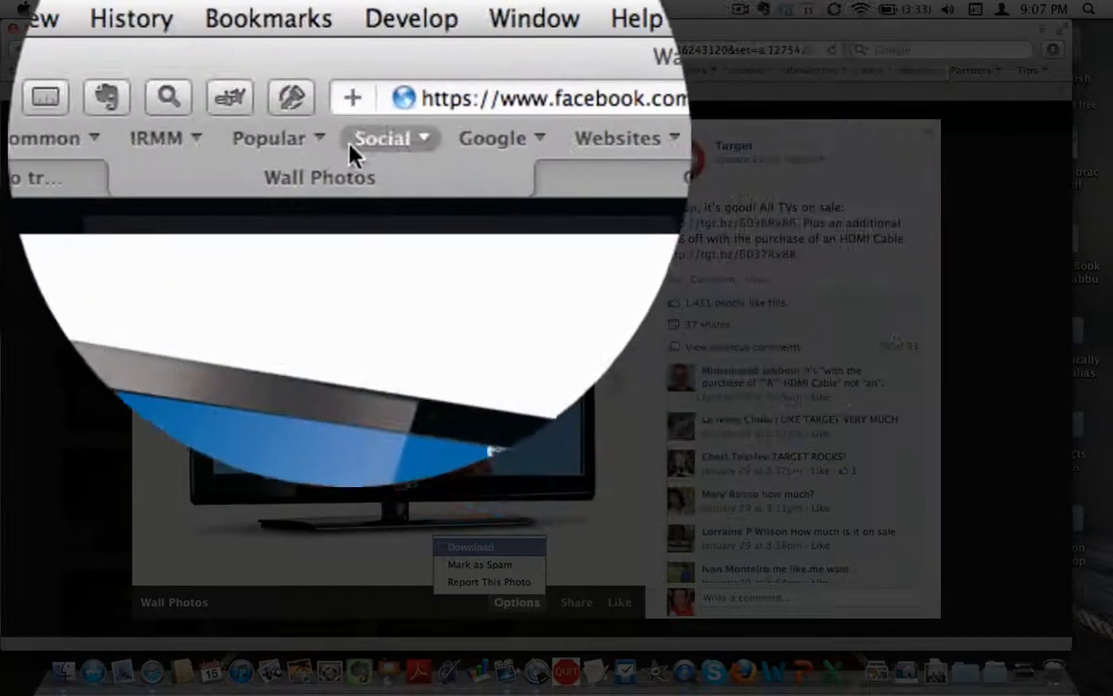
Reload the tab so the TV photo shows as a standalone page with its Download link.
right_click(319, 178)
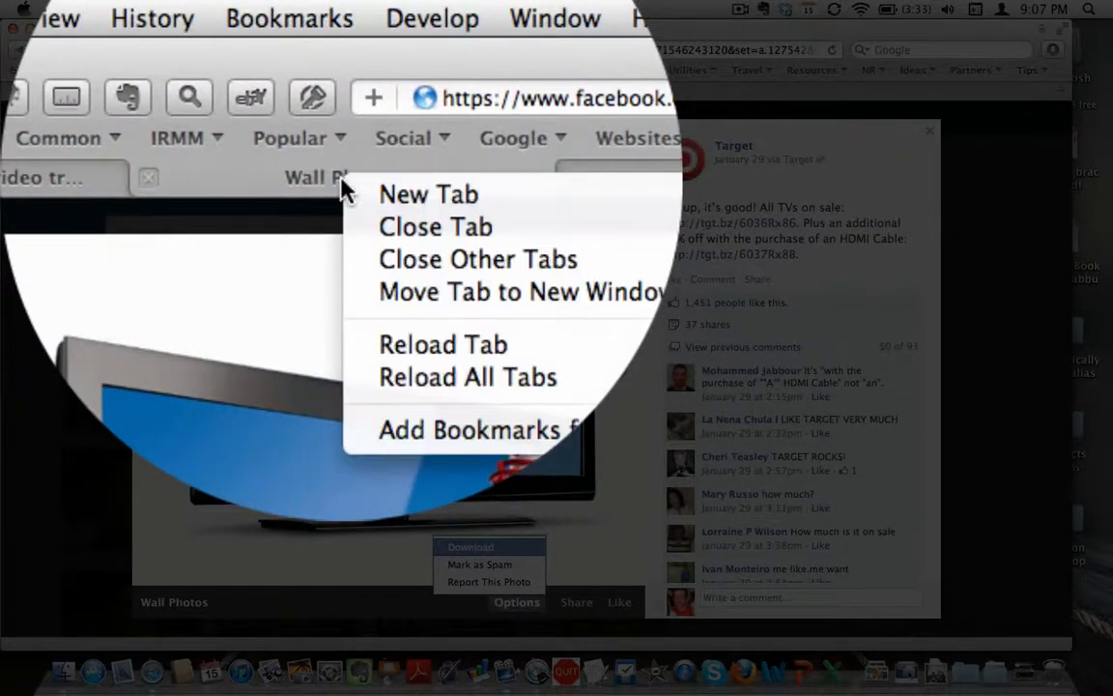
mouse_move(402, 344)
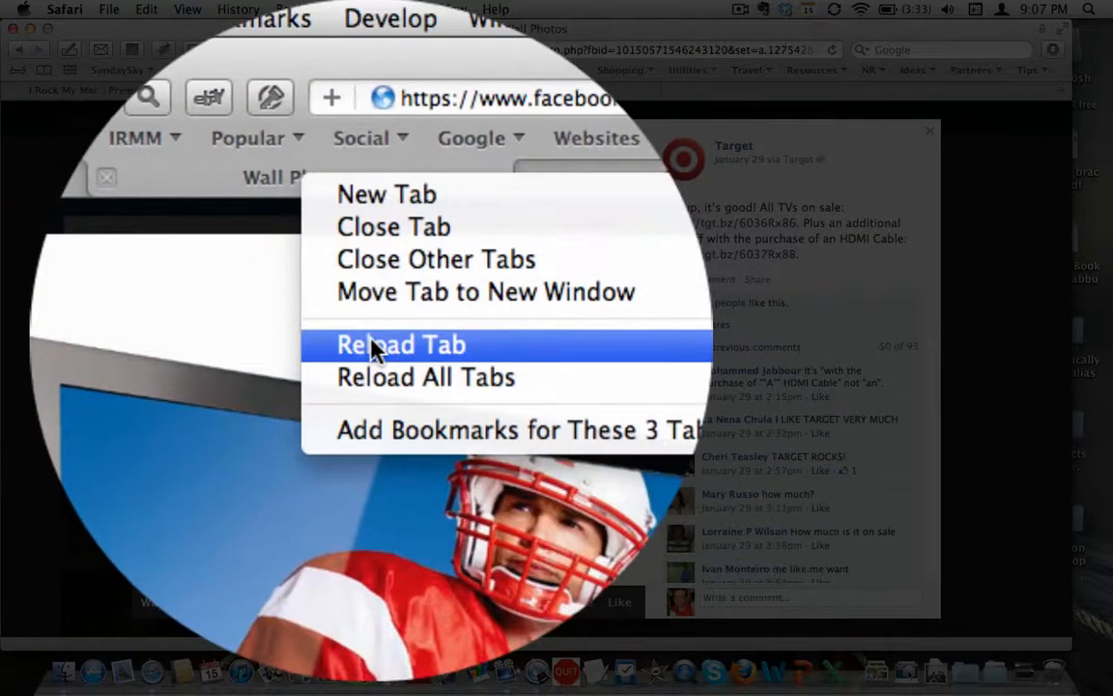
left_click(402, 344)
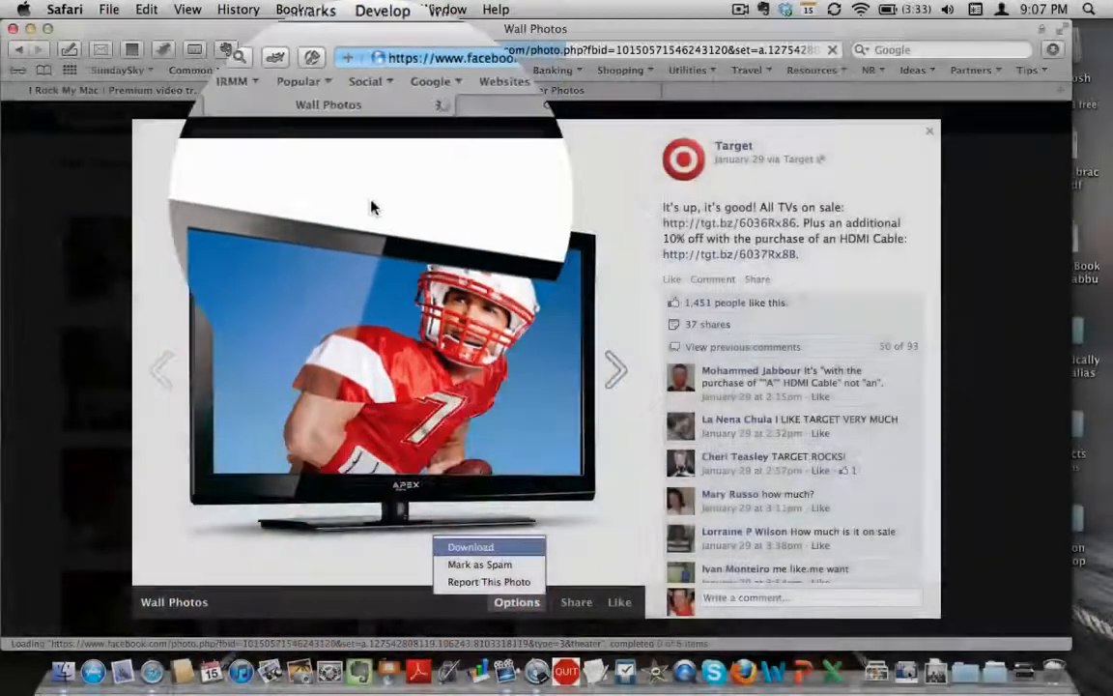
left_click(928, 132)
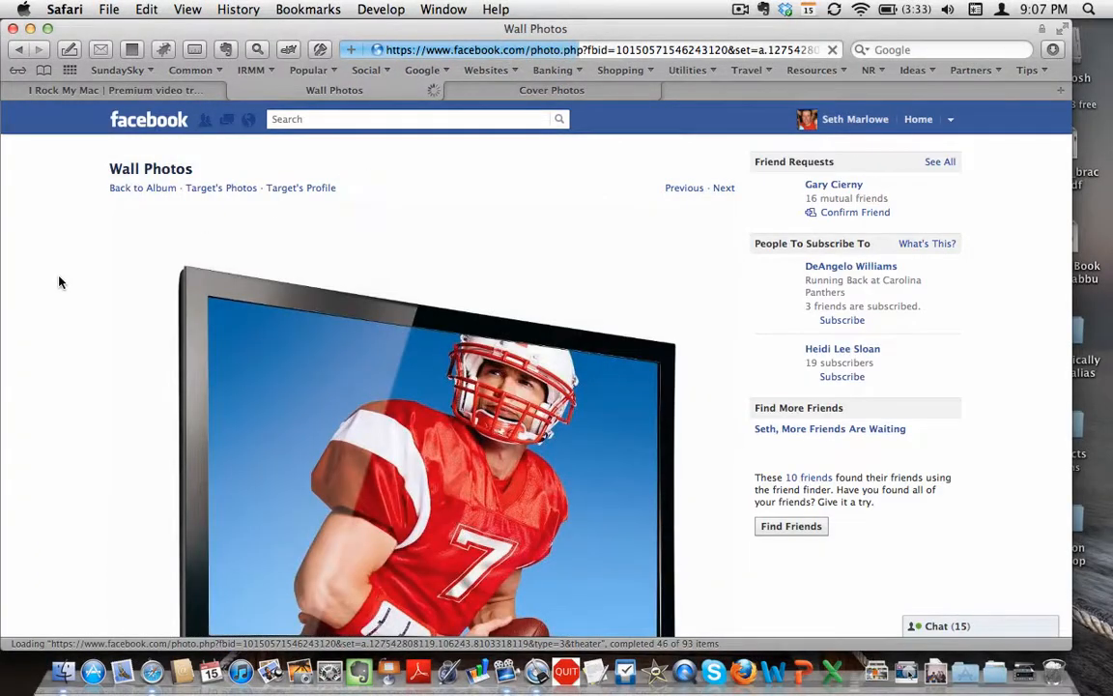
scroll("down", 3)
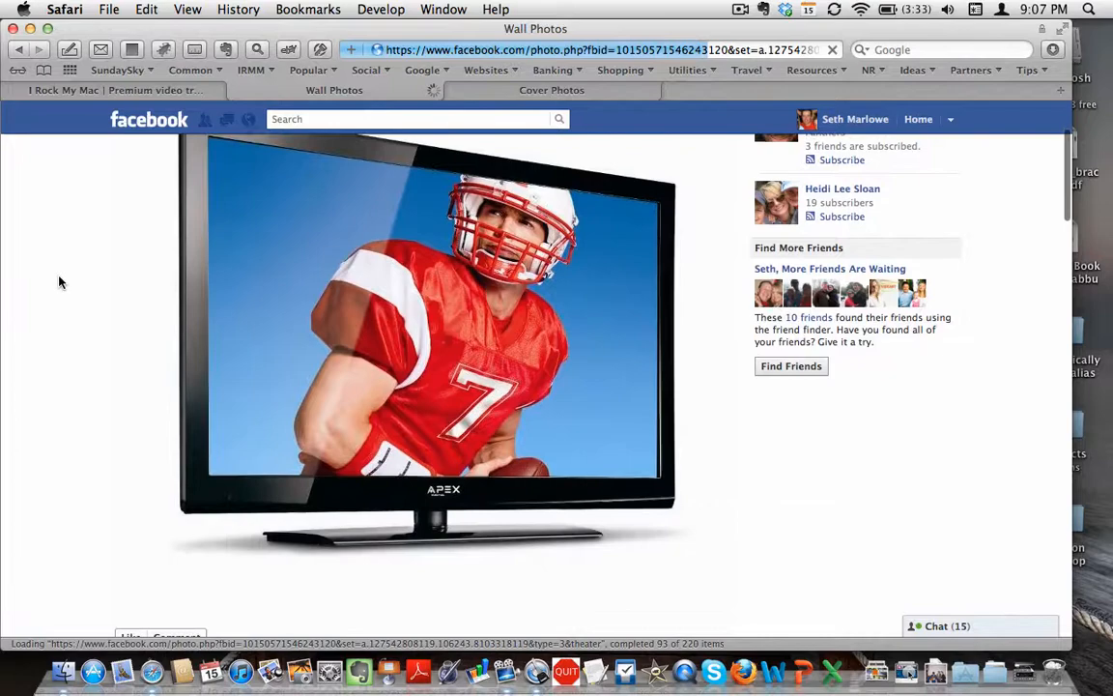
scroll("down", 3)
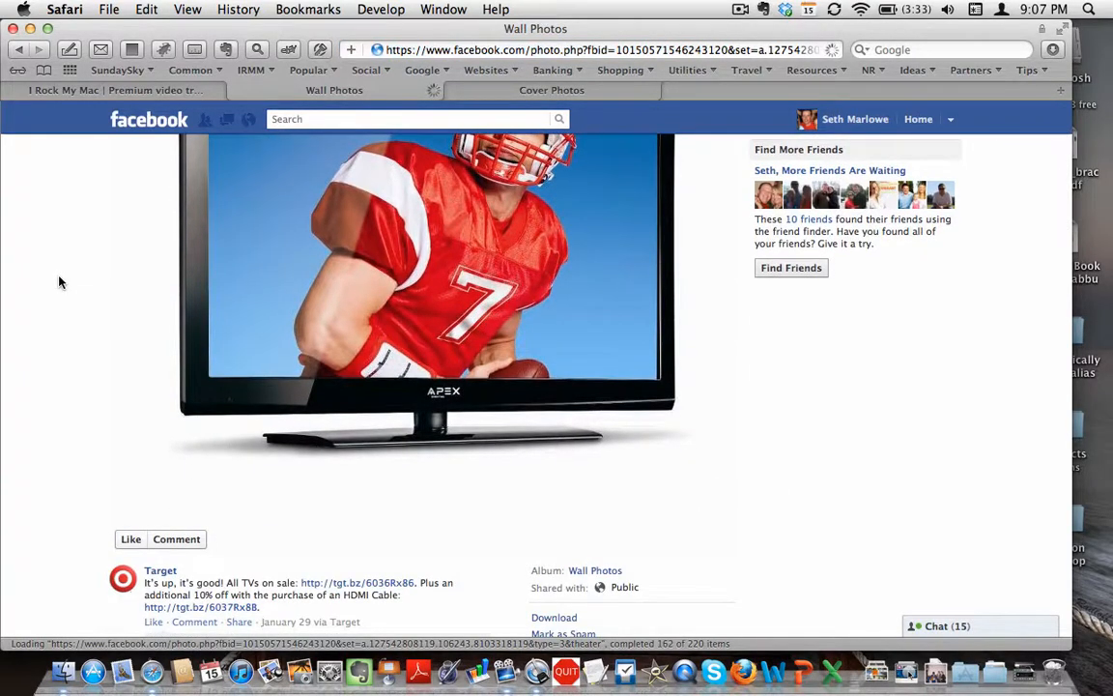
scroll("down", 3)
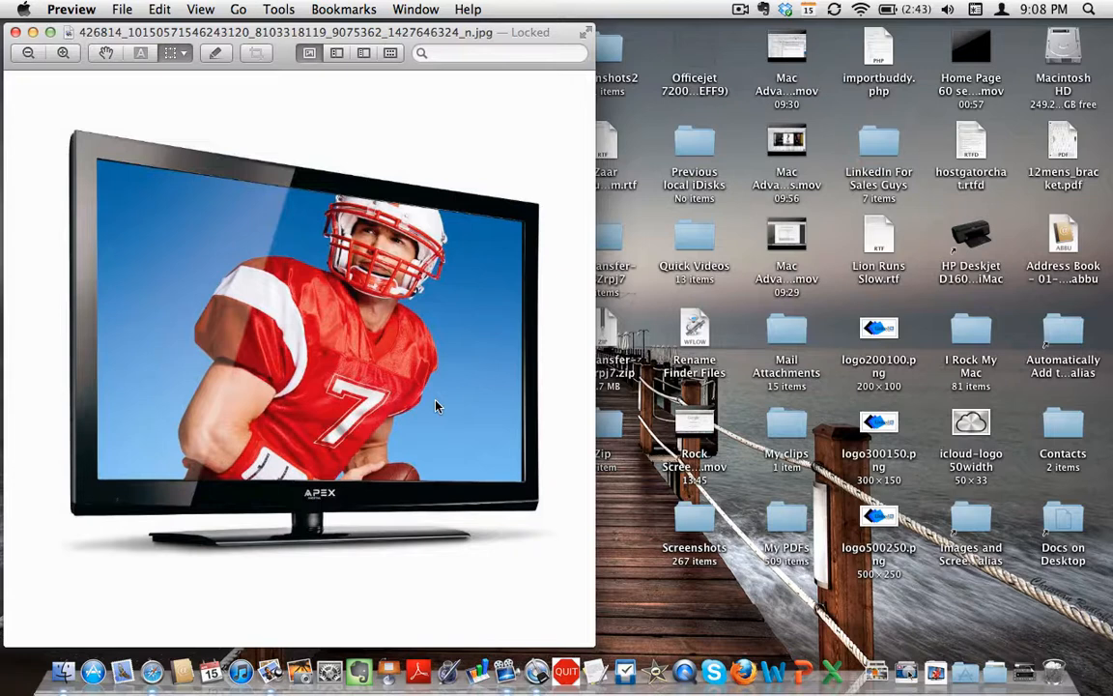
mouse_move(315, 263)
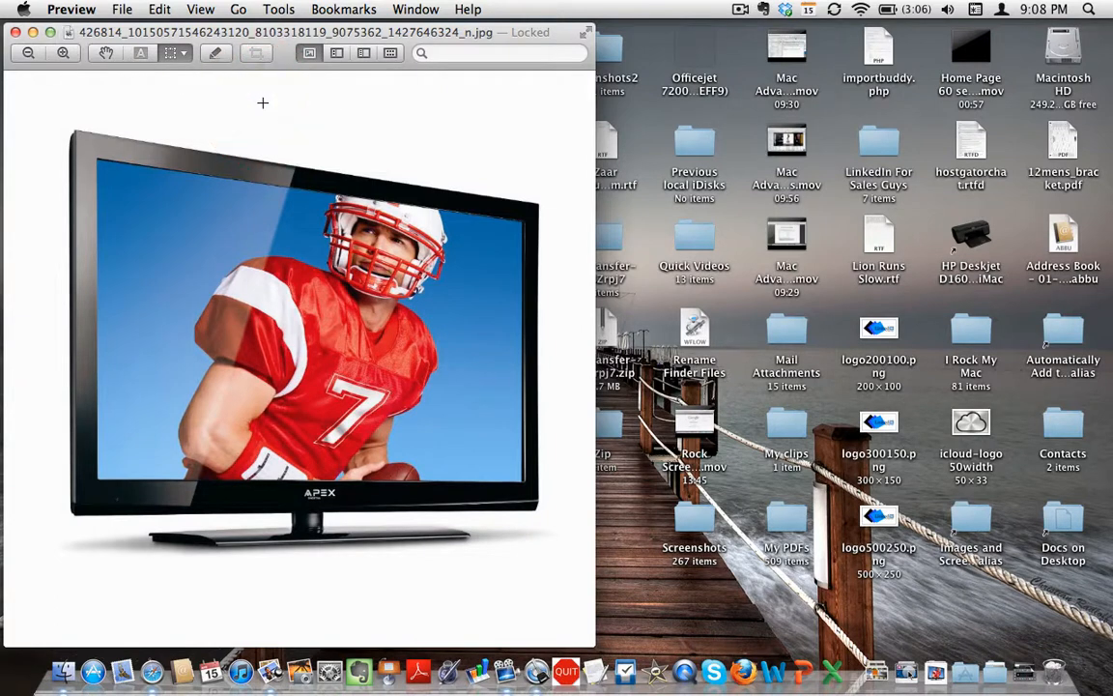
mouse_move(139, 525)
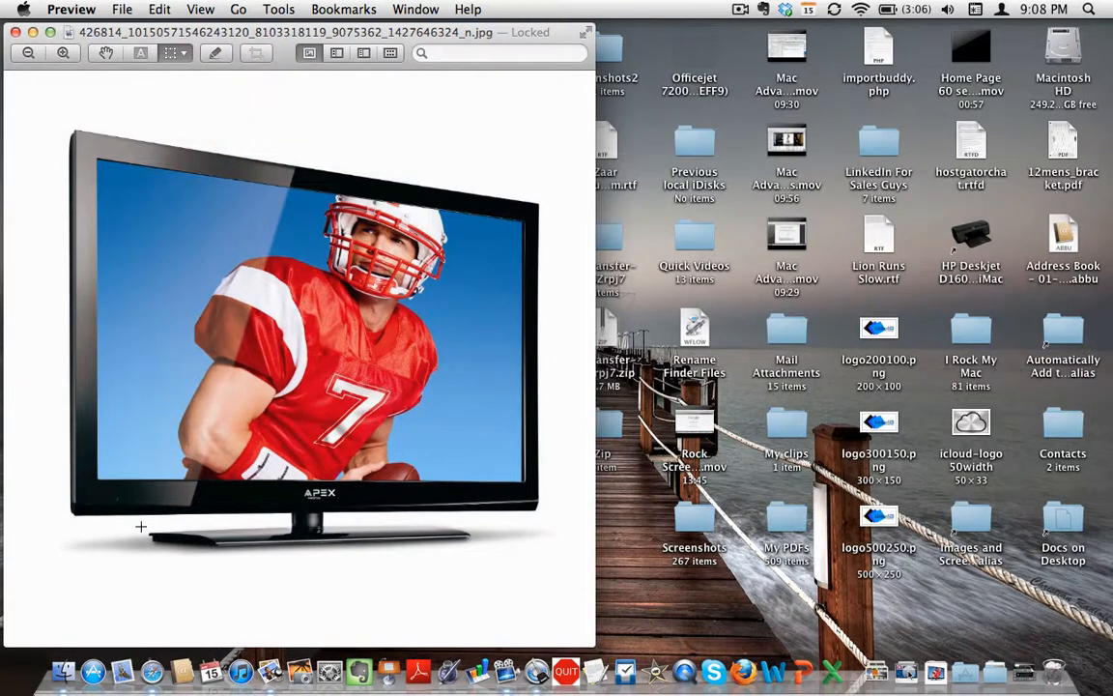
mouse_move(111, 588)
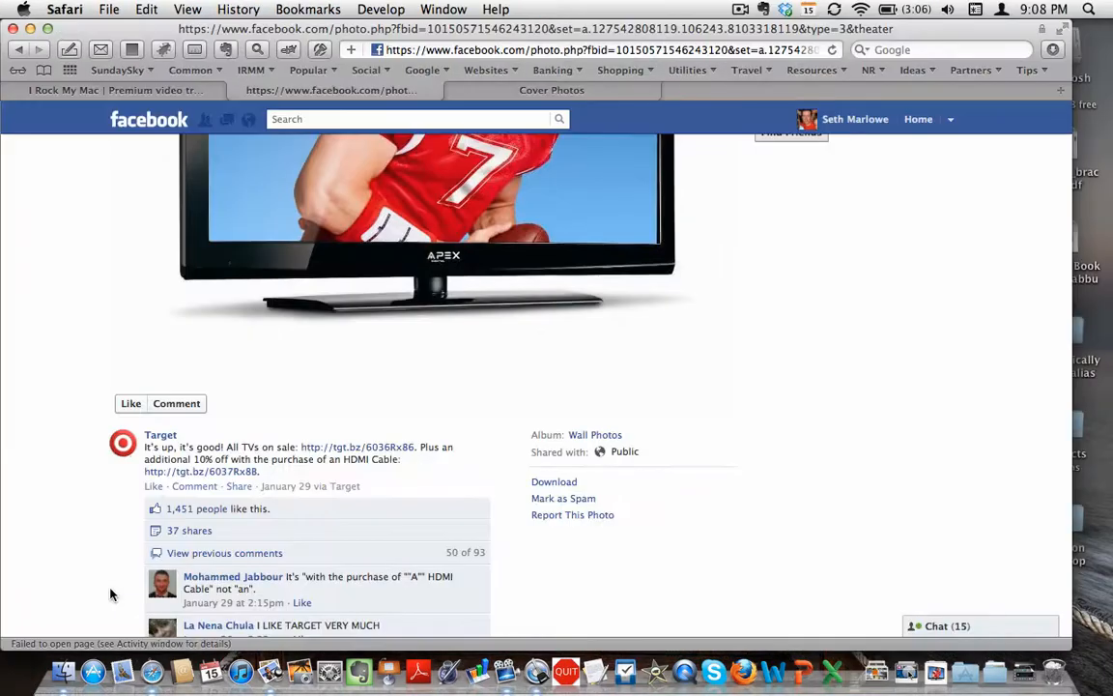
Open the first Cover Photos image, 'Color Changes Everything', as a full standalone photo page.
left_click(553, 91)
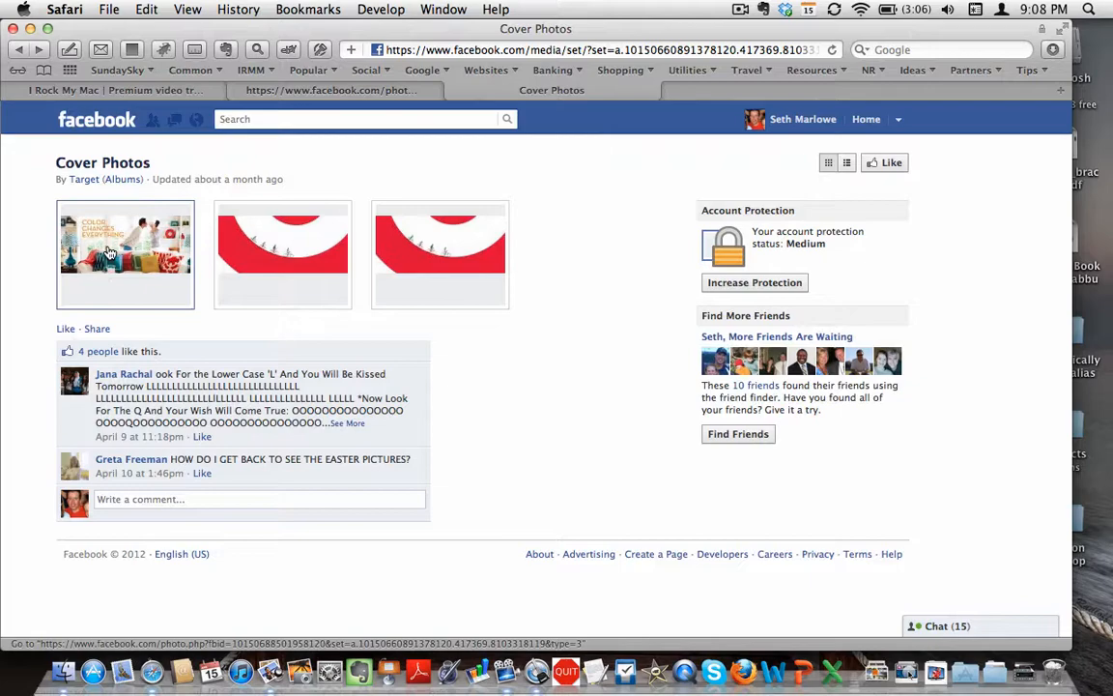
left_click(124, 256)
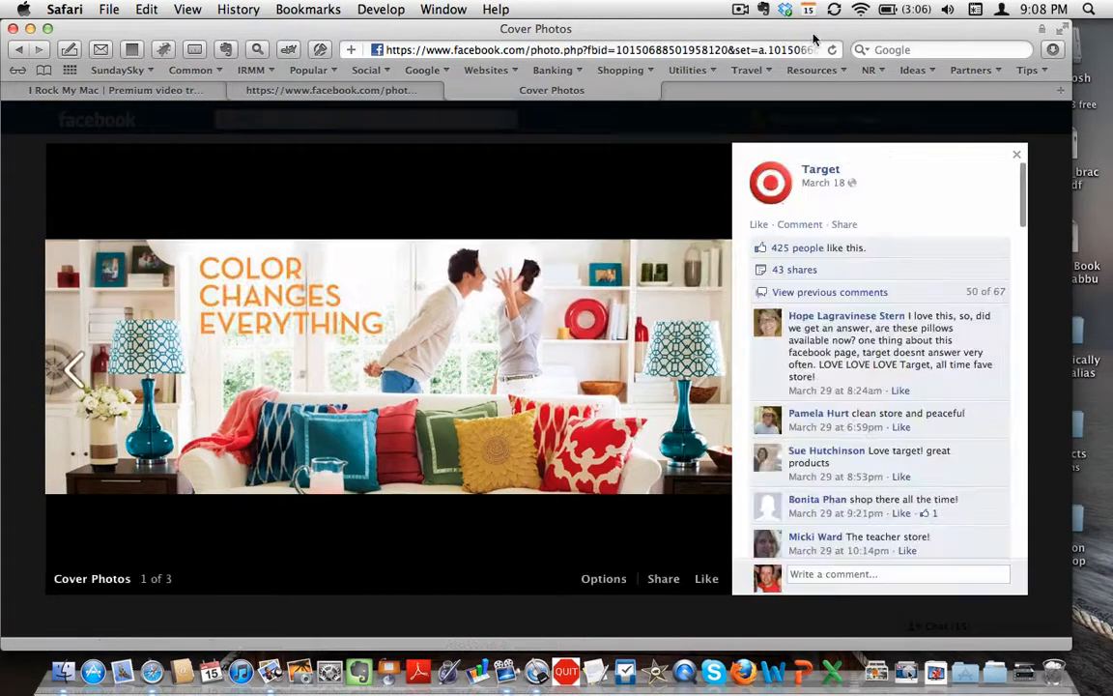
left_click(1016, 155)
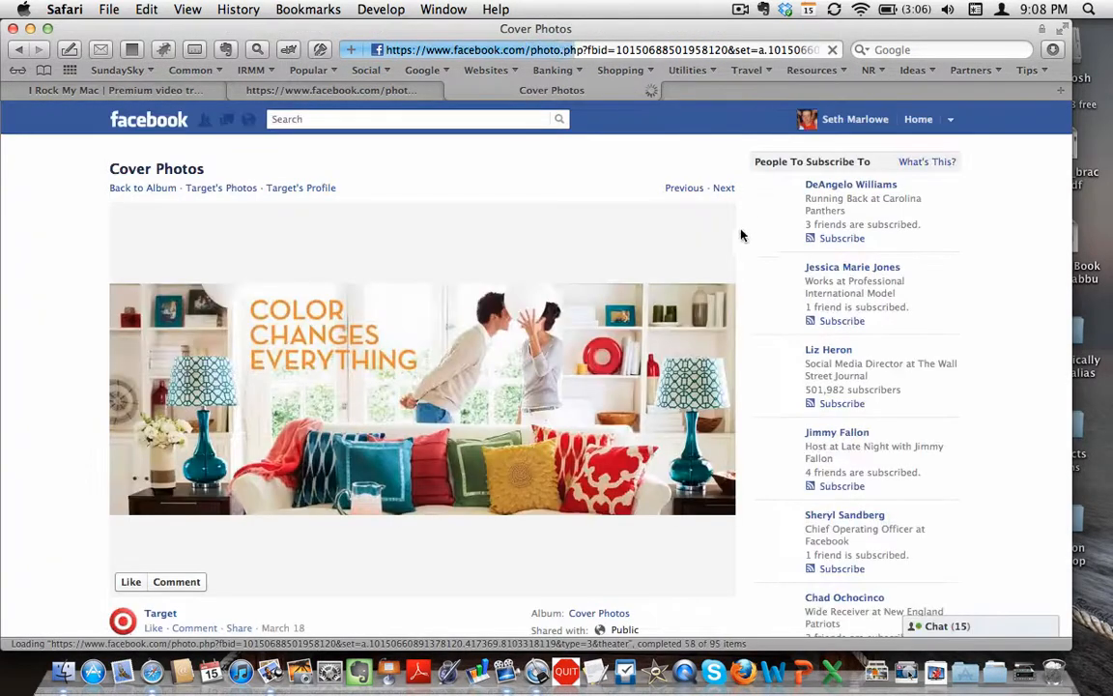
scroll("down", 3)
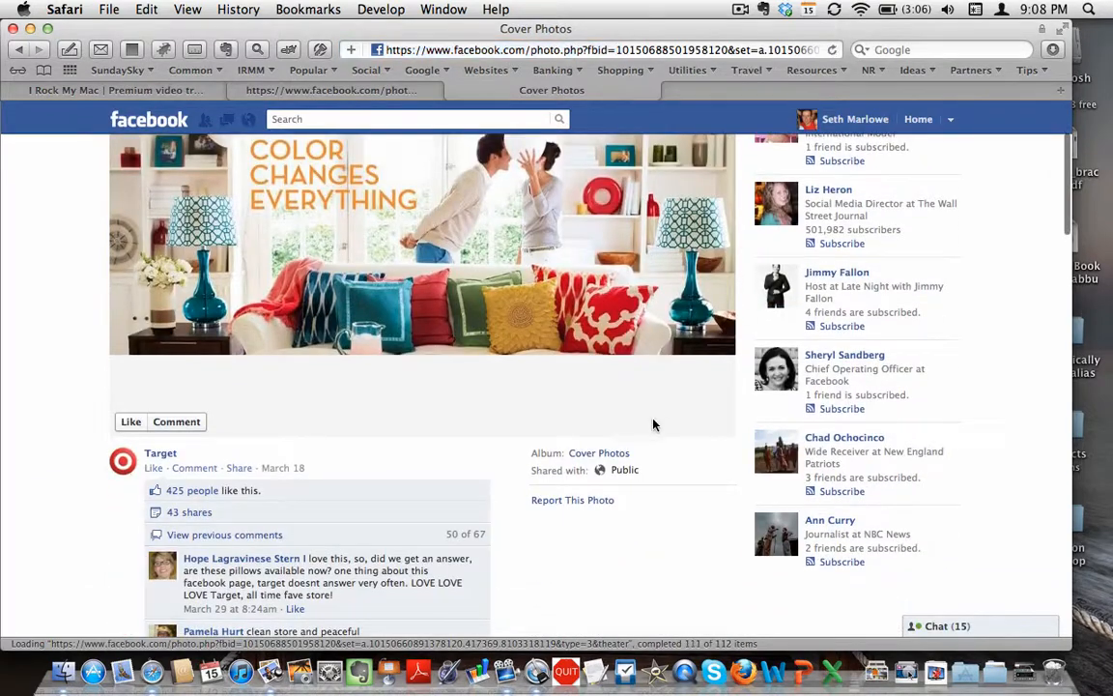
scroll("up", 3)
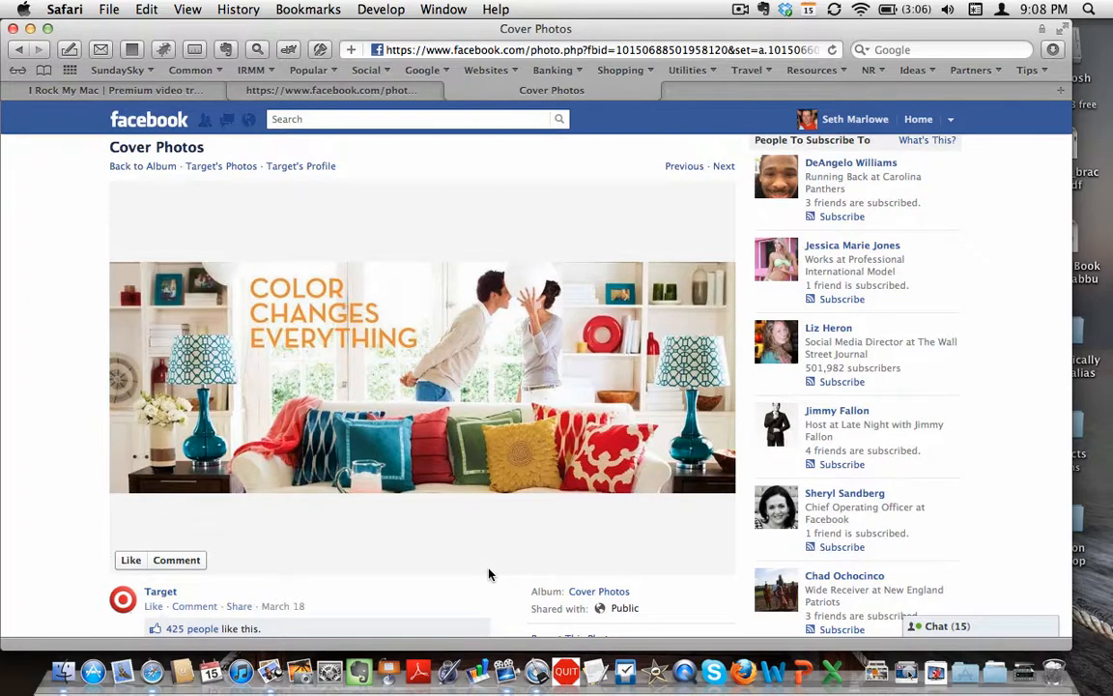
mouse_move(66, 306)
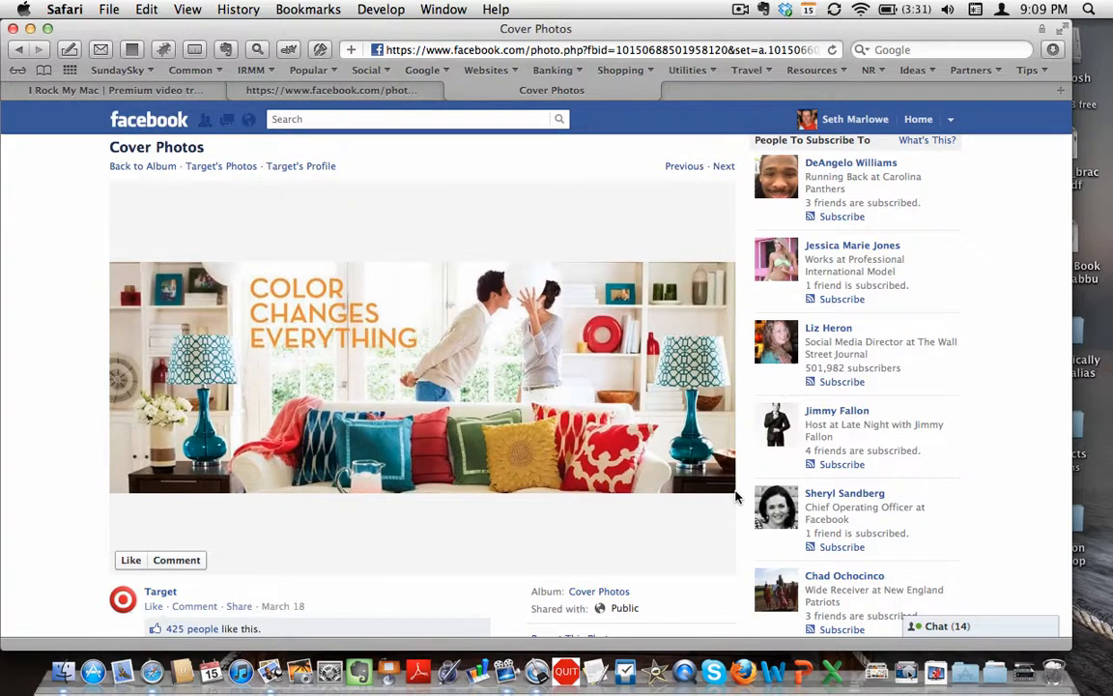
mouse_move(354, 545)
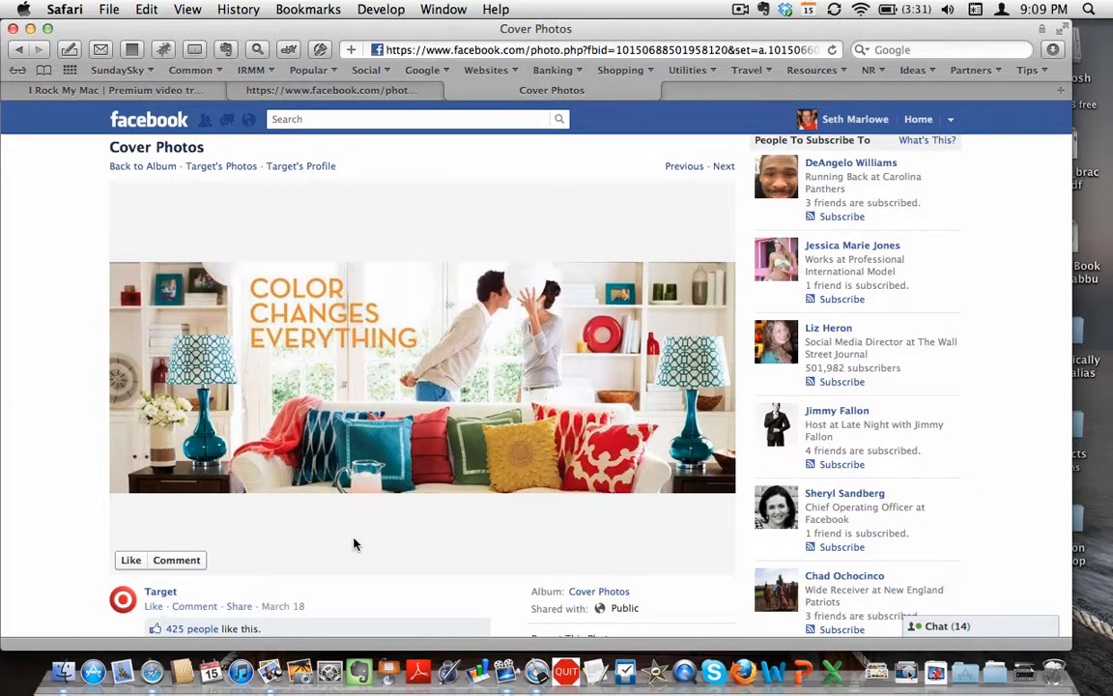
mouse_move(201, 618)
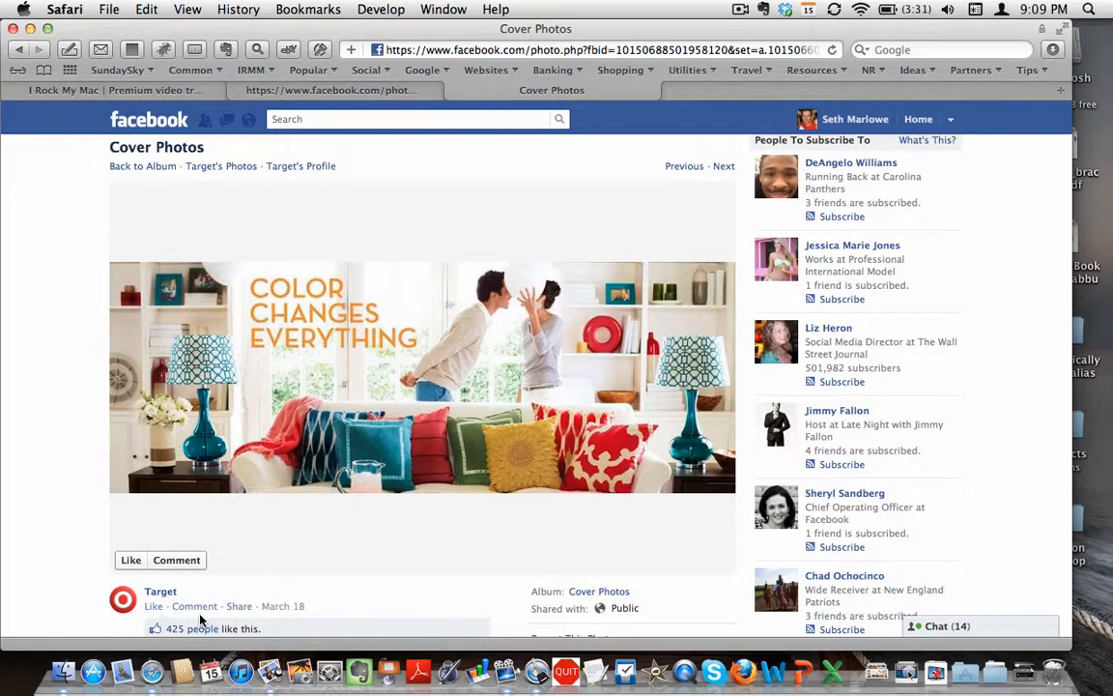
mouse_move(54, 547)
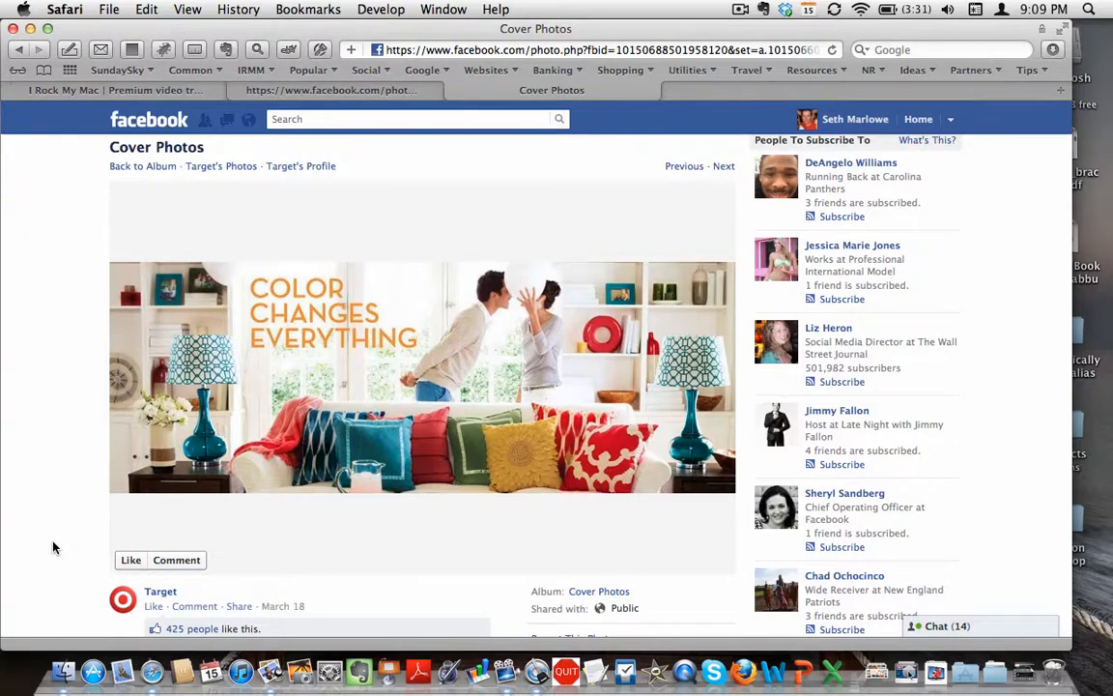
mouse_move(905, 673)
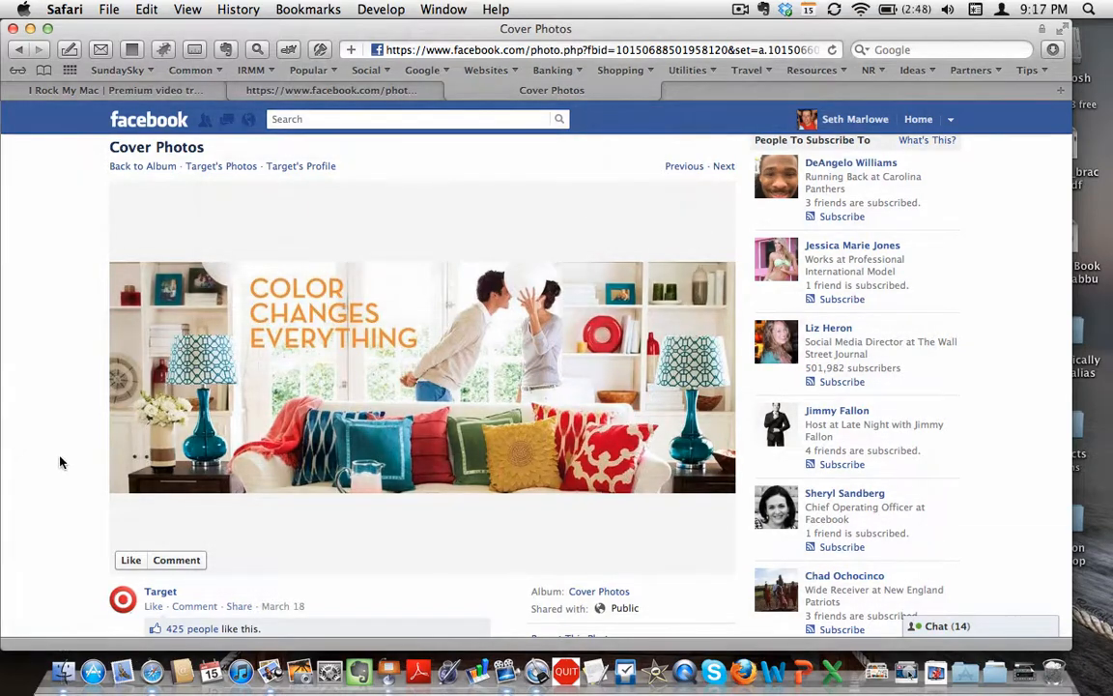
From the Screenshots2 folder, open Screen Shot 2012-04-15 at 9.09.22 PM in Preview.
left_click(62, 671)
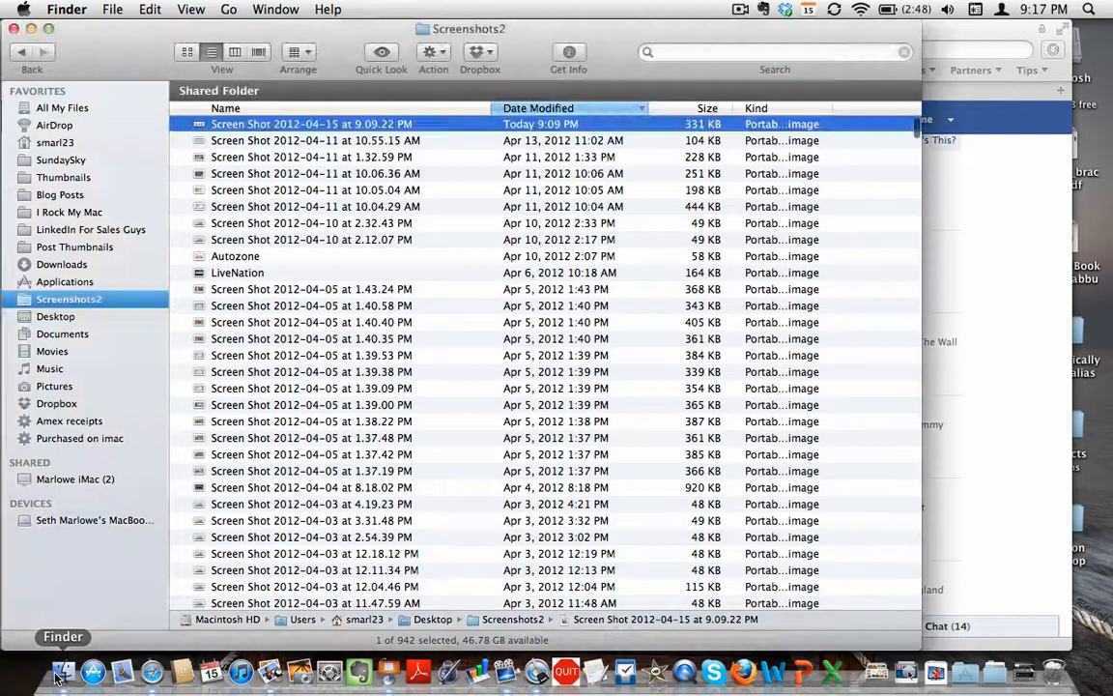
mouse_move(67, 263)
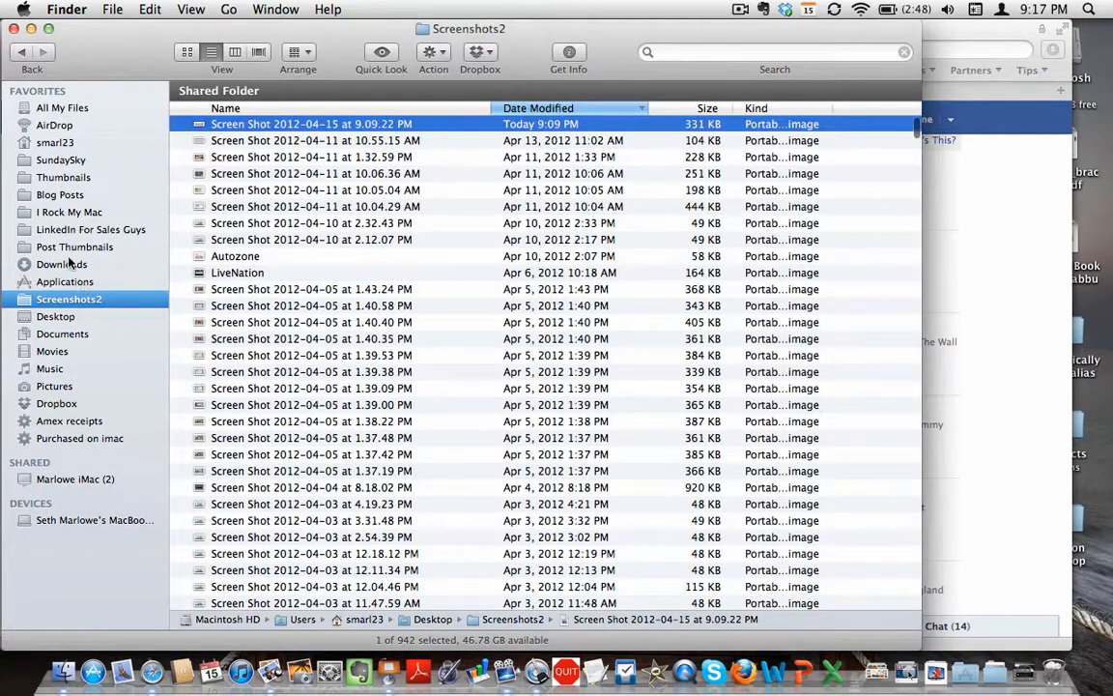
left_click(56, 317)
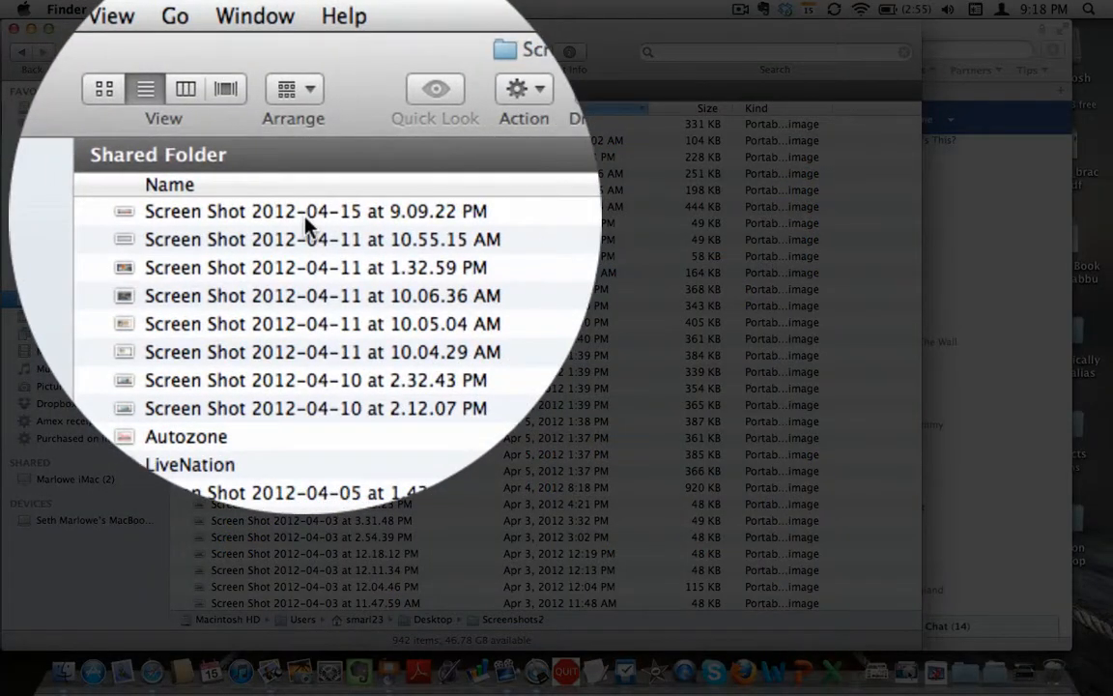
left_click(313, 124)
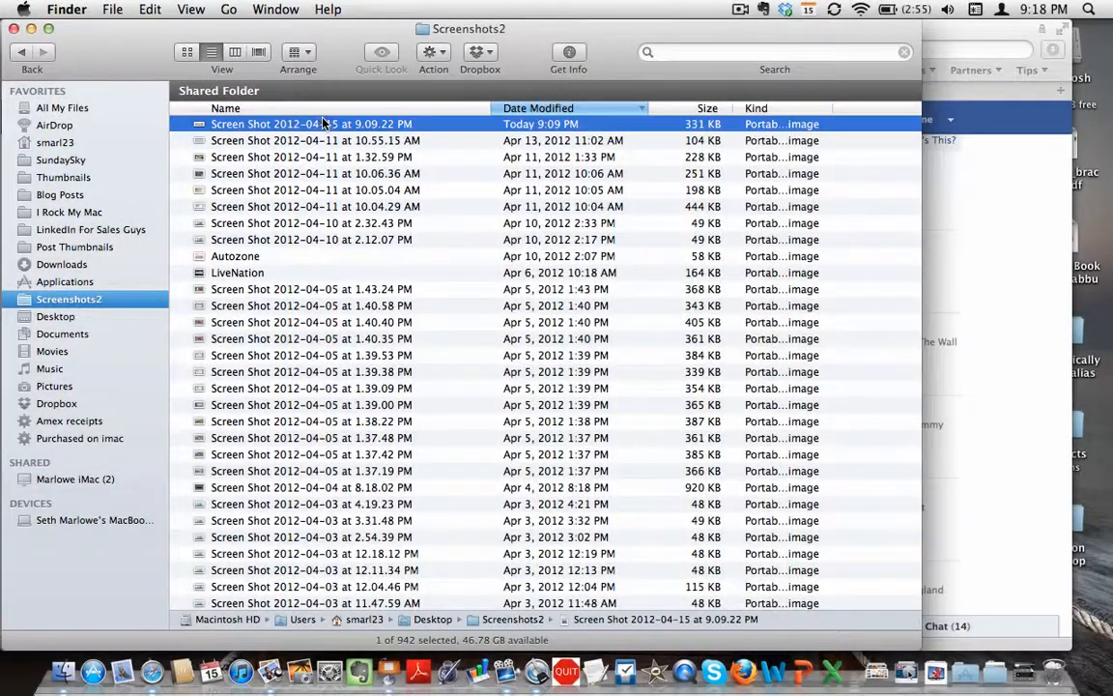
double_click(311, 124)
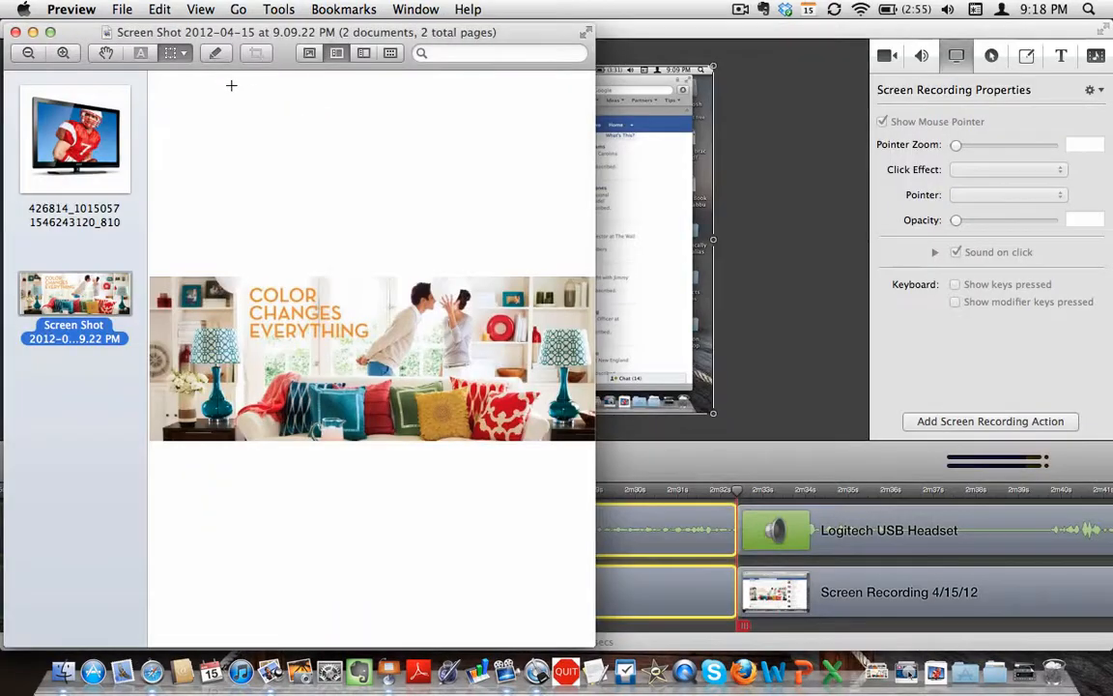